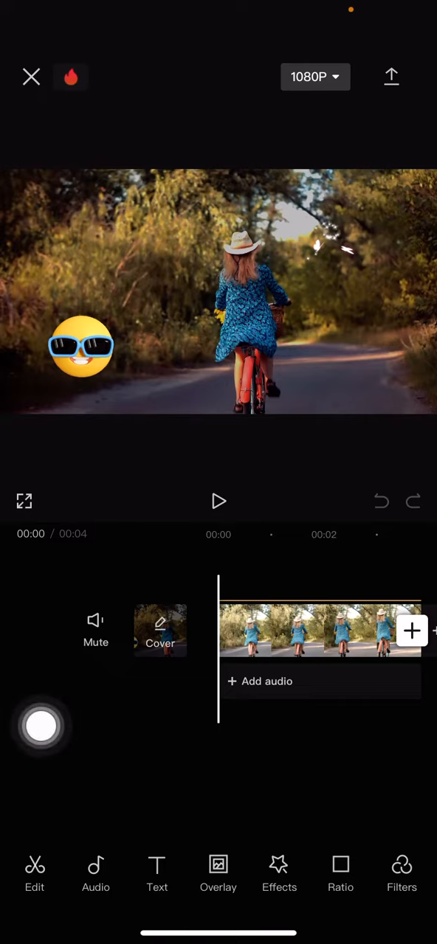
# - Bring up the sticker tracks and remove the sunglasses emoji and sparkle overlays
pyautogui.click(219, 501)
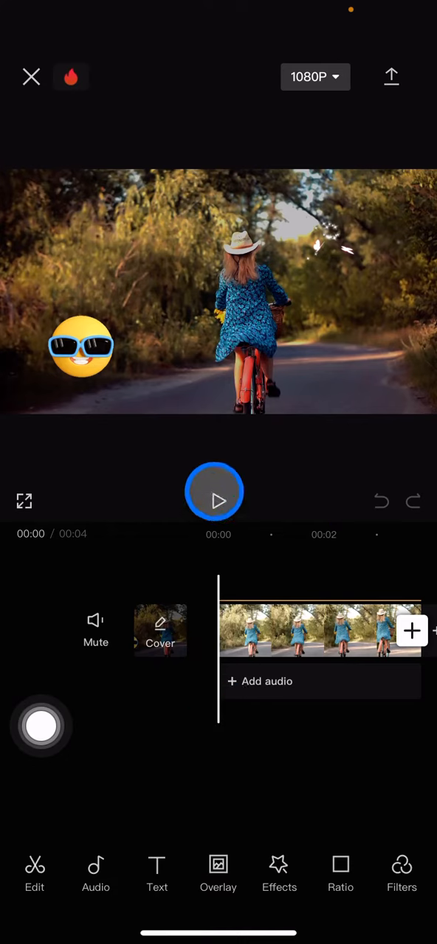
pyautogui.click(215, 499)
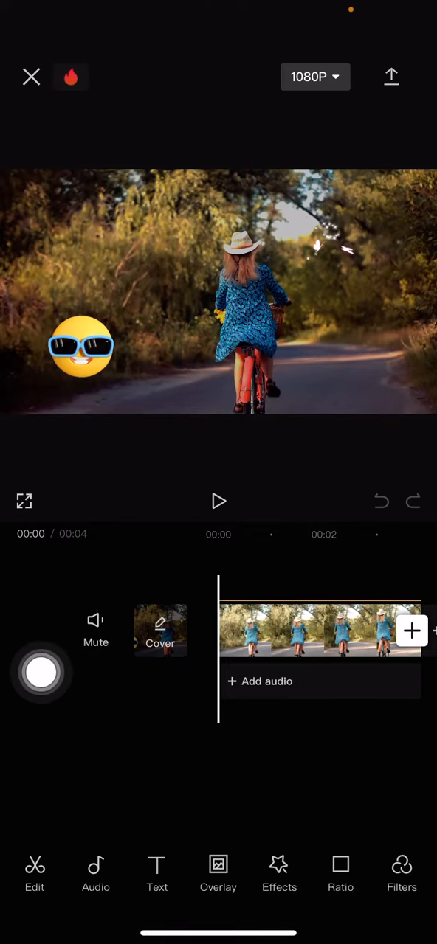
pyautogui.click(157, 872)
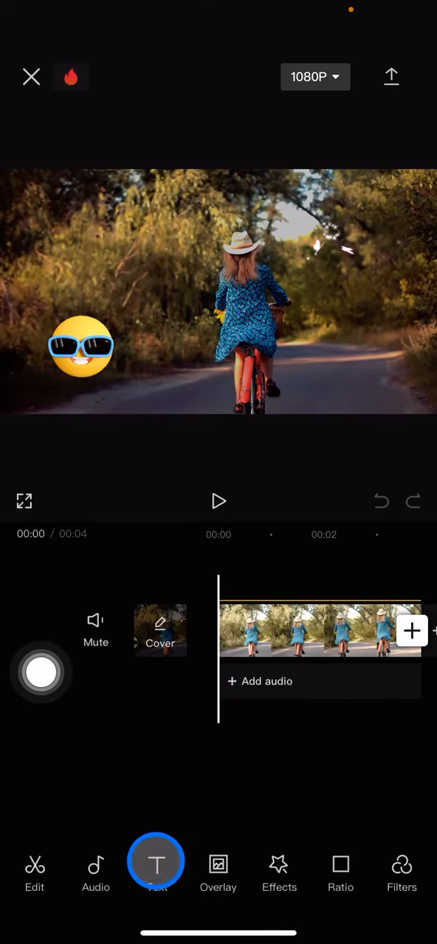
pyautogui.click(157, 862)
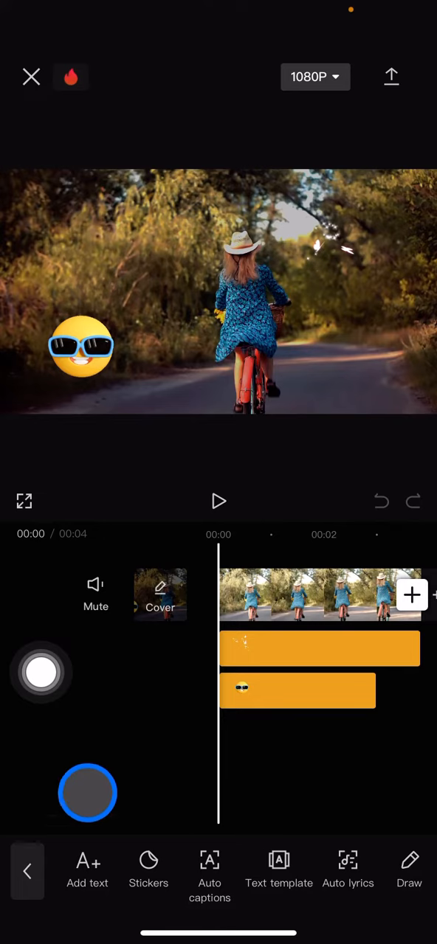
pyautogui.moveTo(88, 793); pyautogui.dragTo(183, 715)
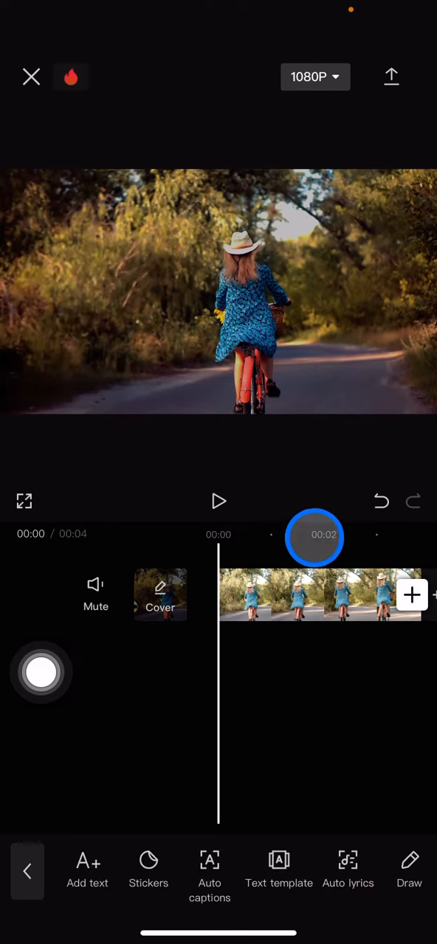
pyautogui.click(381, 501)
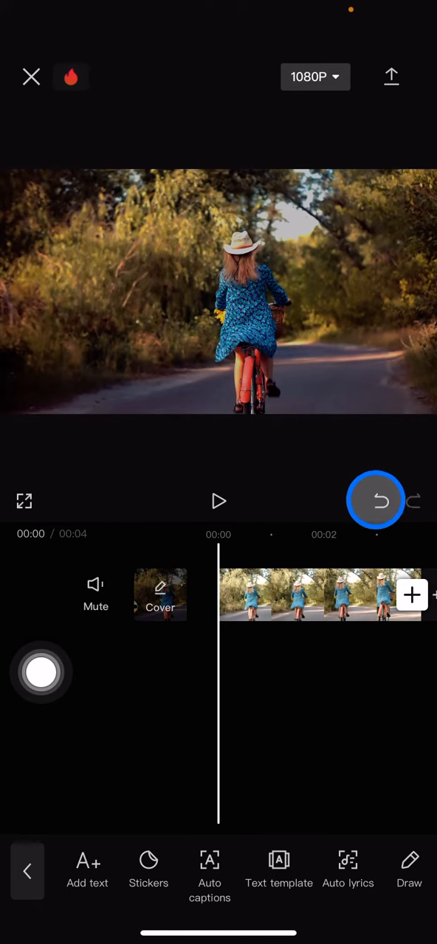
pyautogui.click(376, 500)
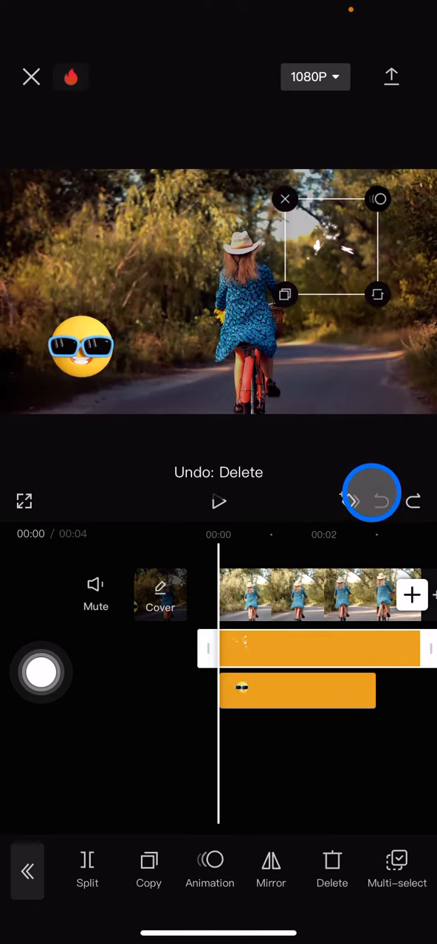
pyautogui.click(377, 502)
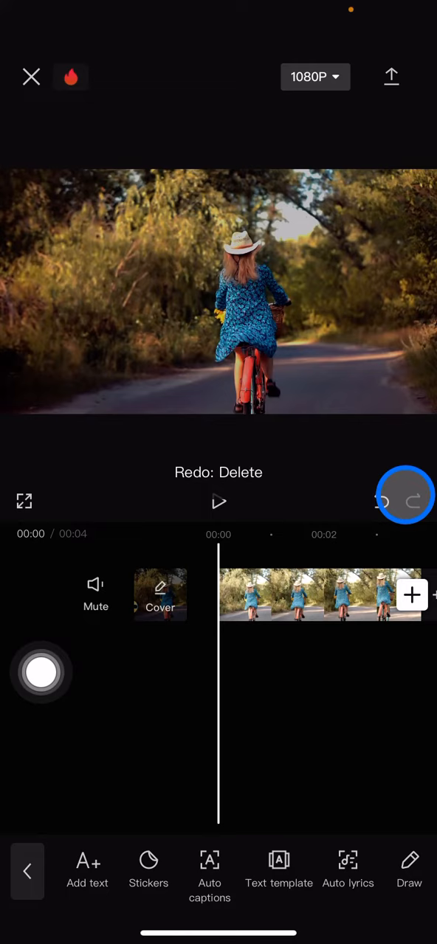